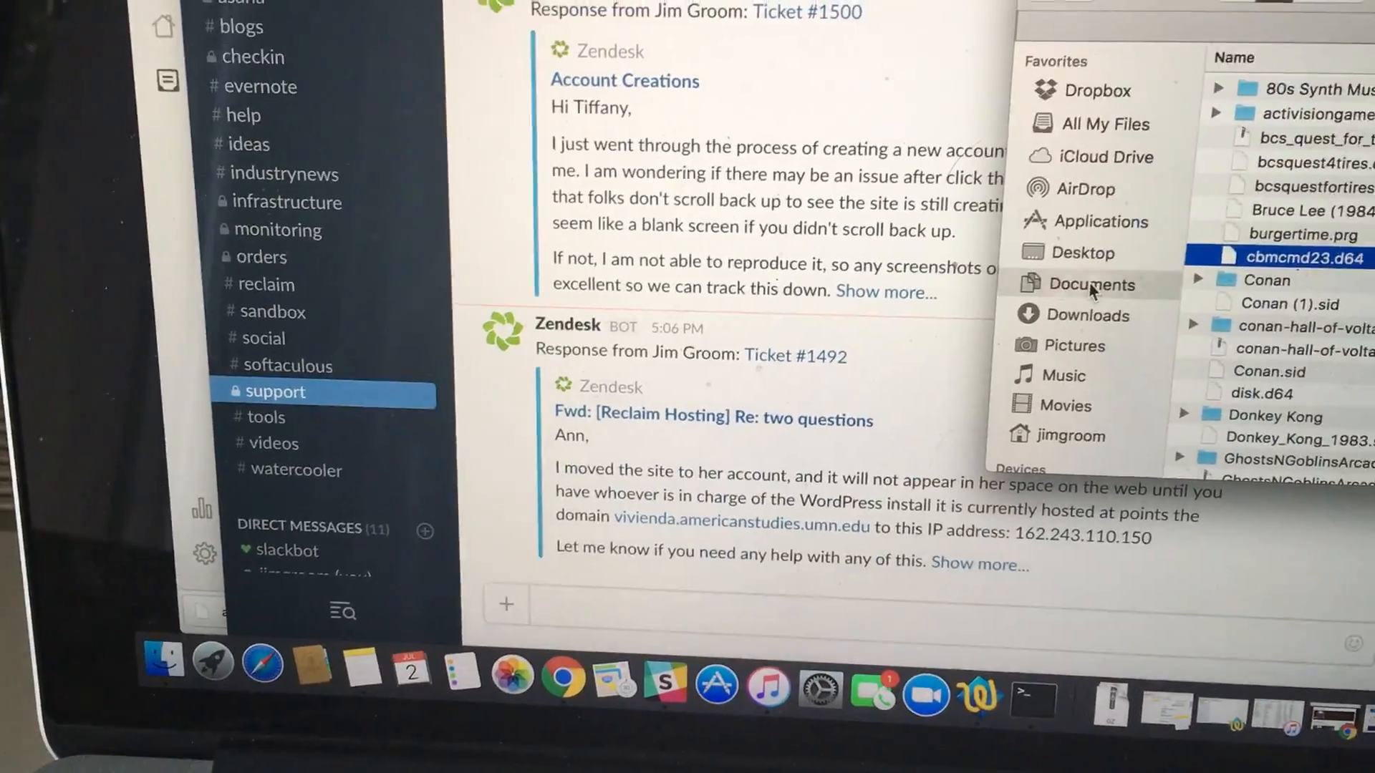
left_click(1091, 284)
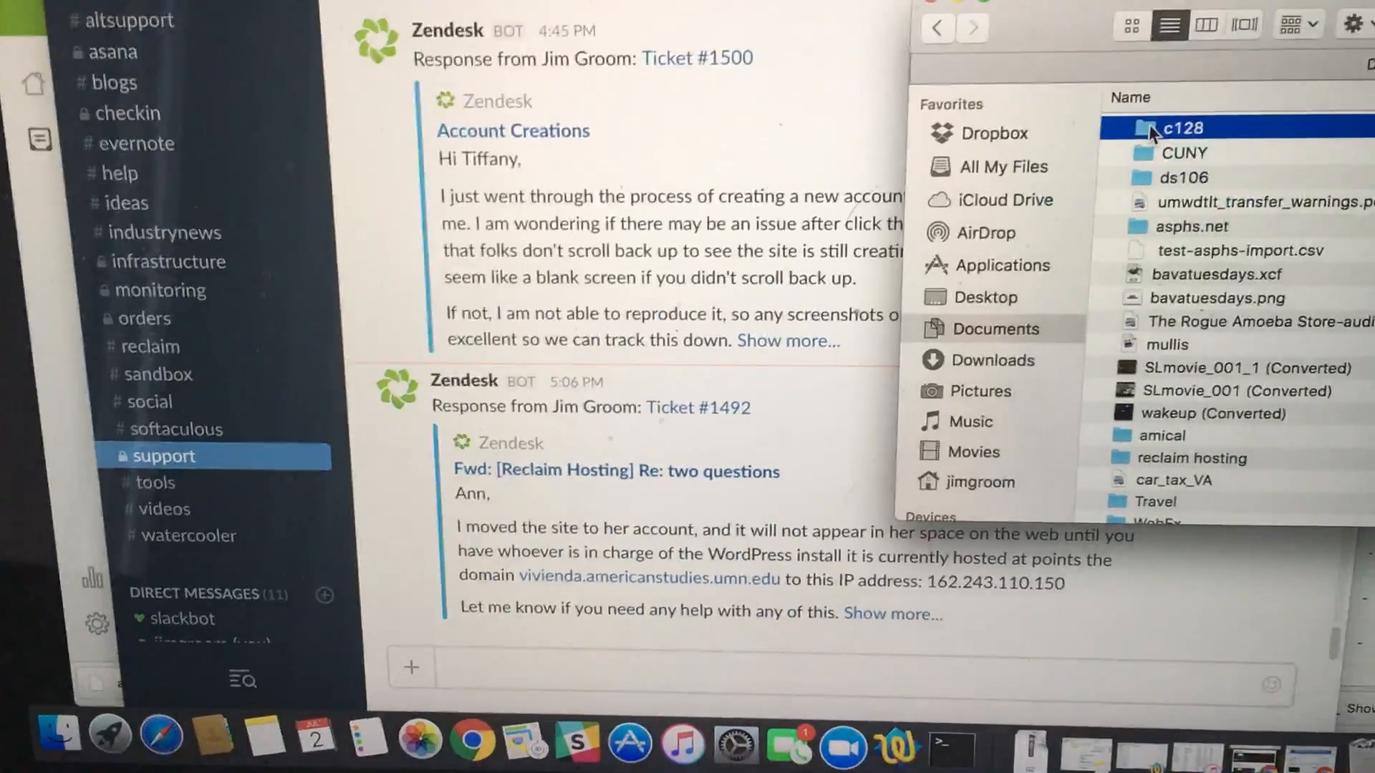
double_click(1186, 127)
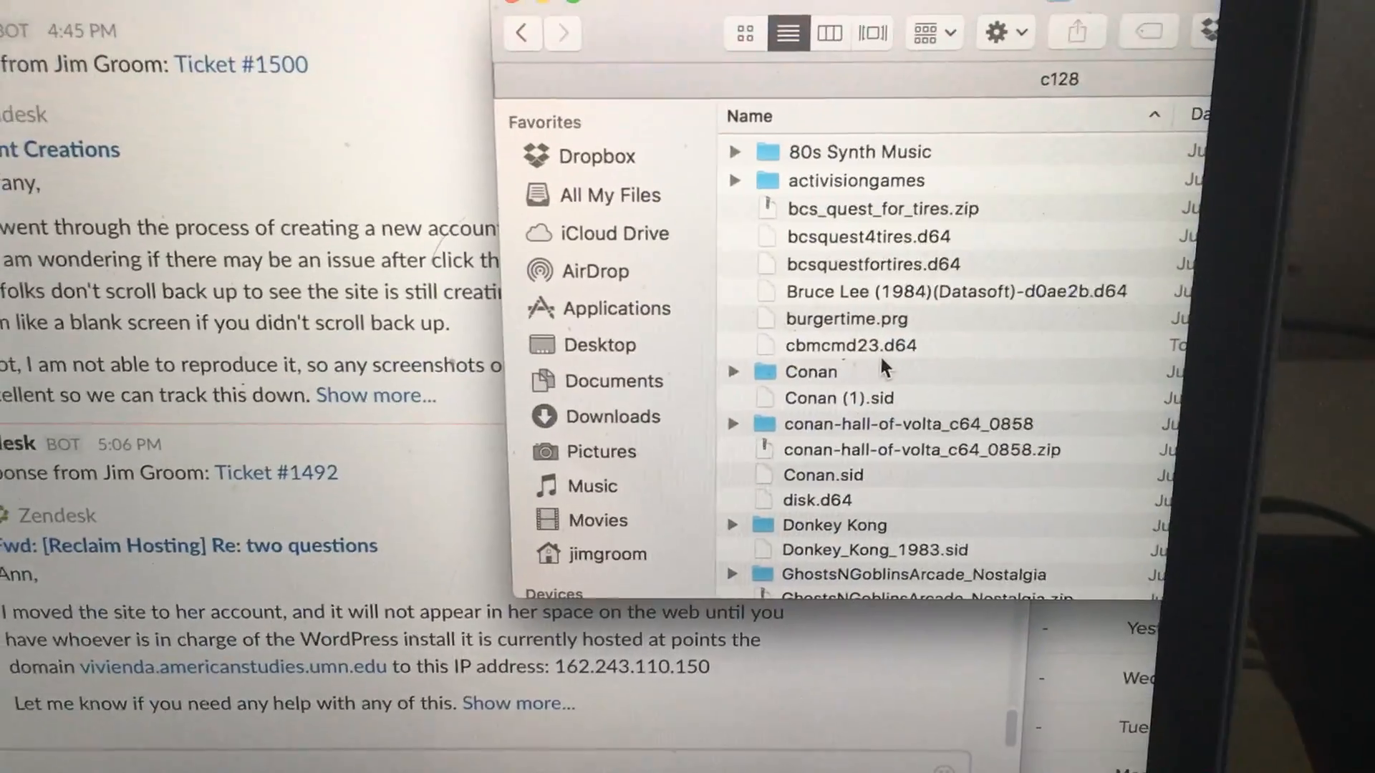